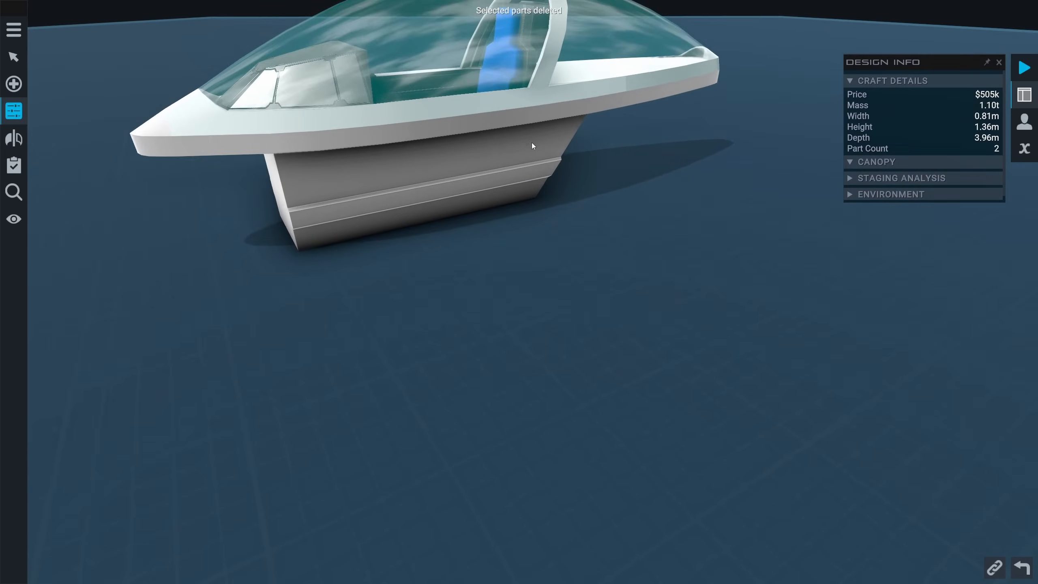
Add a Fuel Tank turned to Y-Angle 180 and position it beneath the cockpit.
click(13, 84)
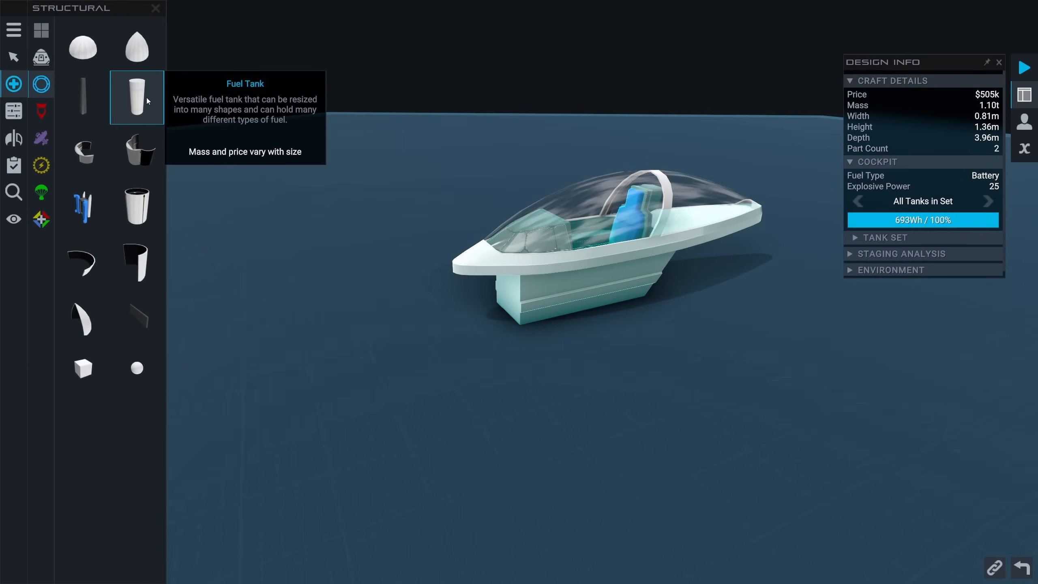
click(136, 98)
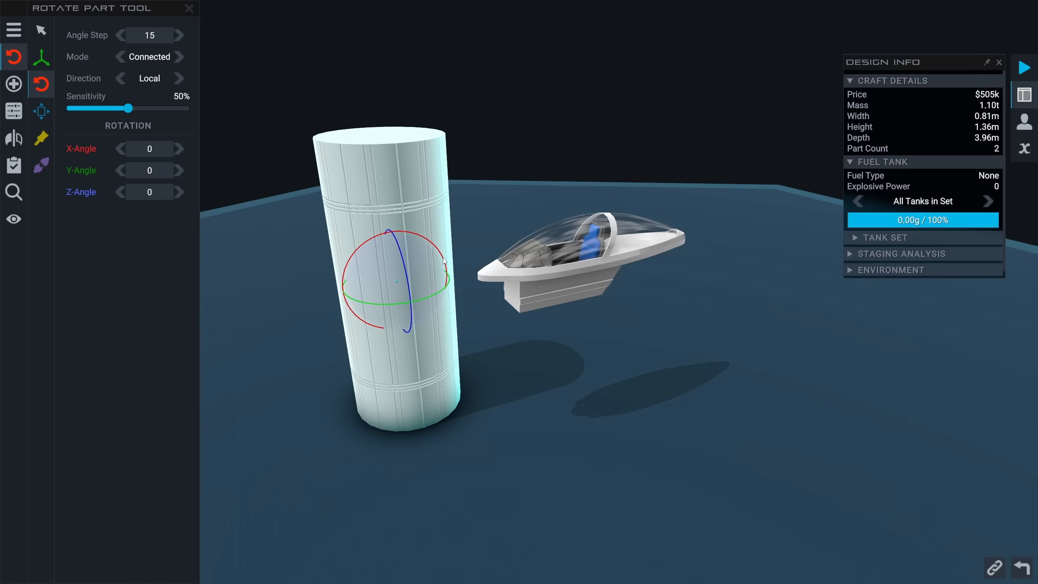
click(178, 148)
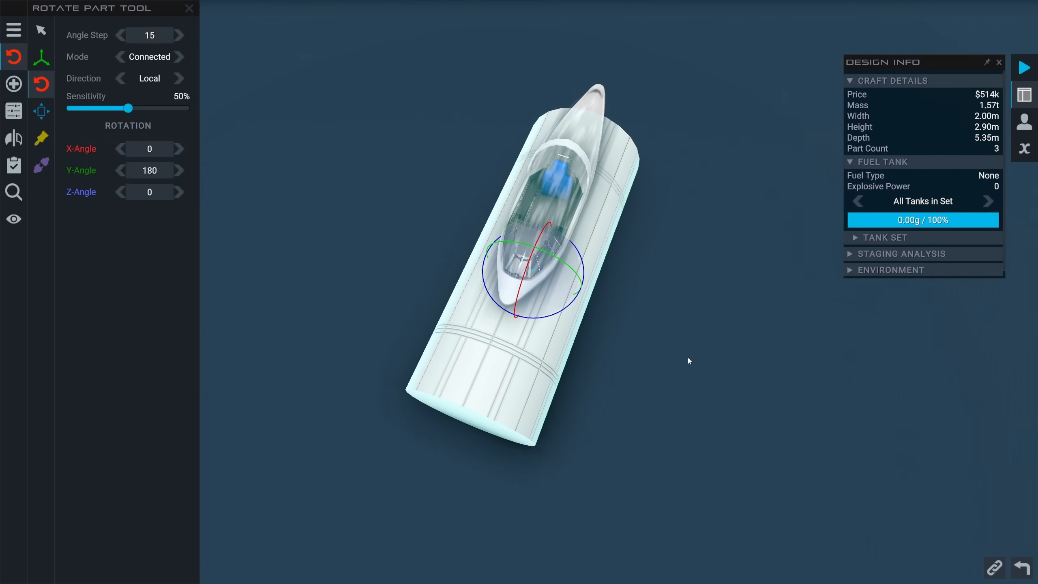
click(13, 57)
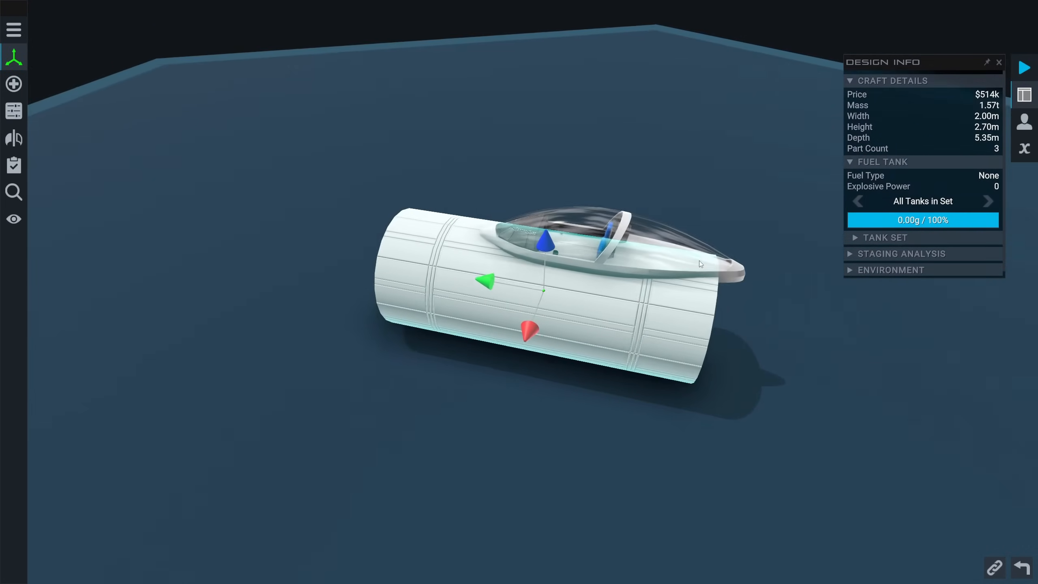
Shorten the fuel tank to 4.30 m and add a Nose Cone to its front.
click(13, 84)
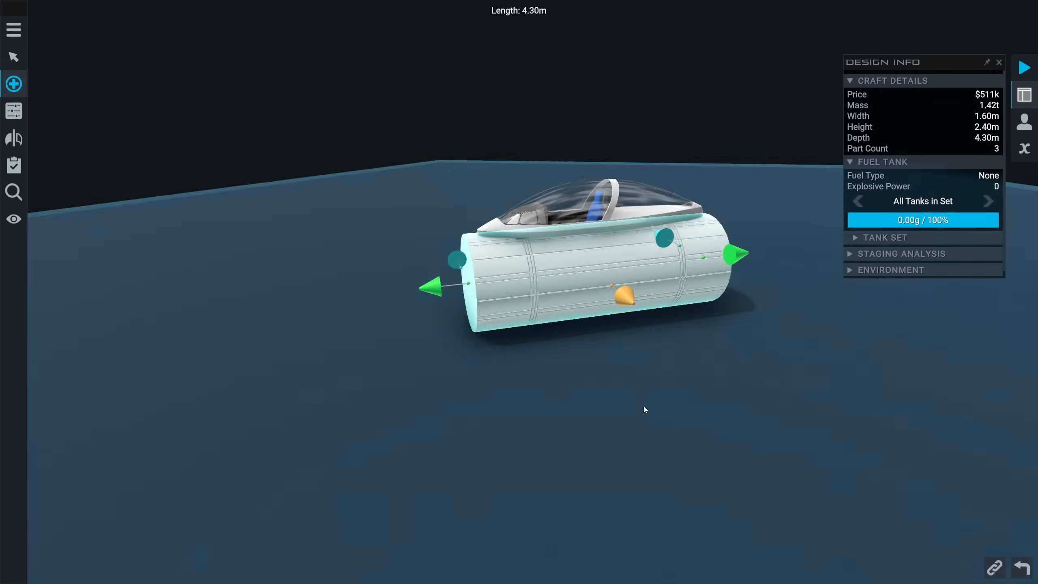
click(13, 84)
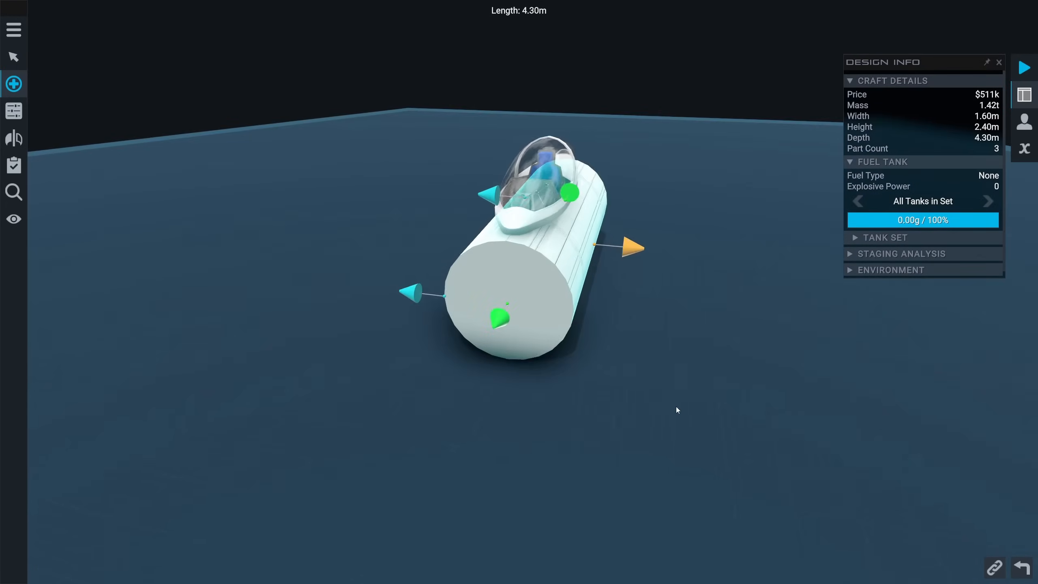
click(14, 84)
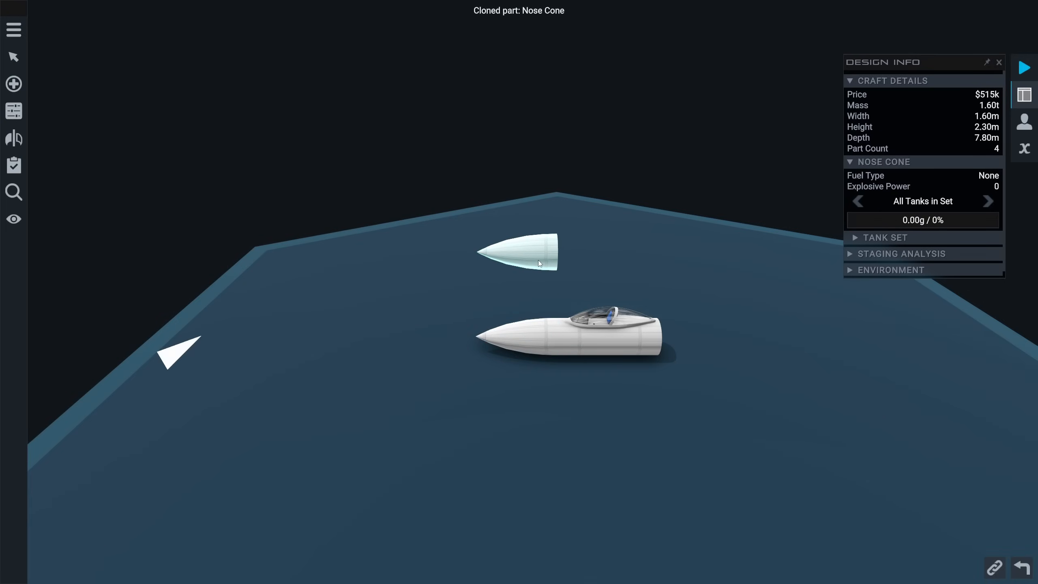
Drag the cloned nose cone onto the rear of the fuselage.
drag(518, 251, 593, 248)
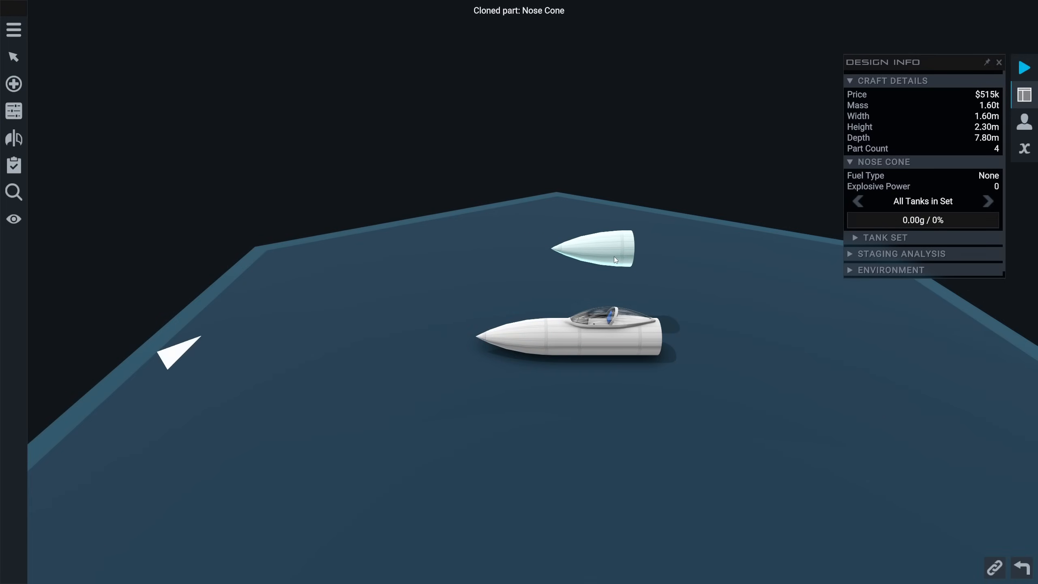
drag(593, 248, 566, 251)
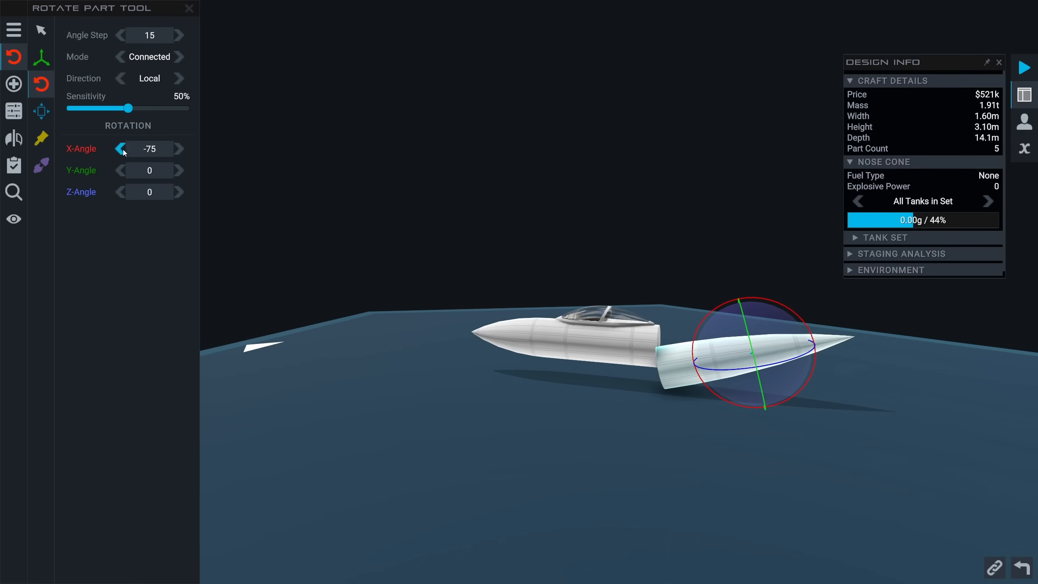
Undo the last tail cone adjustment while bringing it in line with the fuselage.
key(ctrl+z)
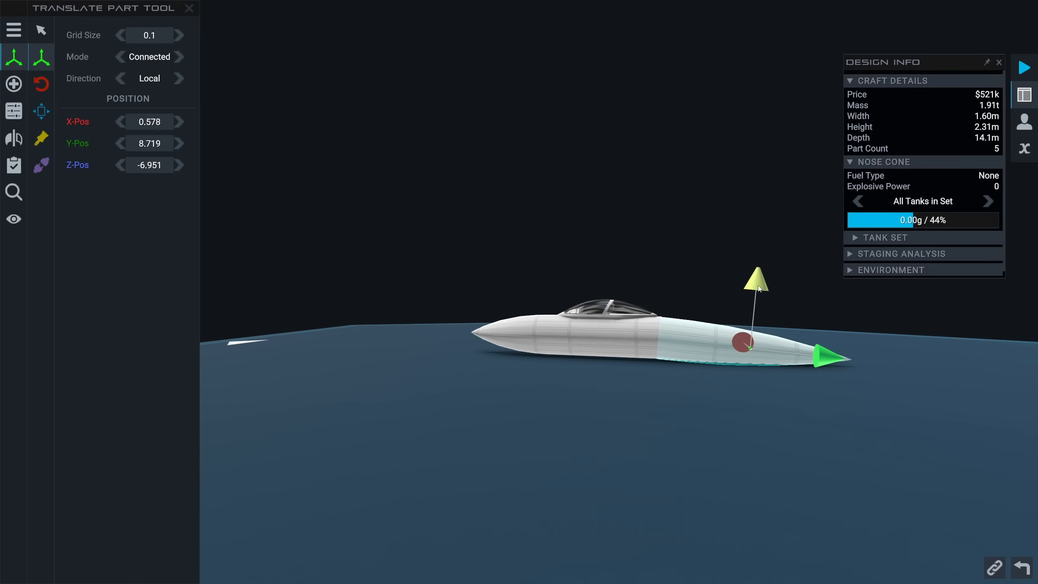
mouse_move(770, 287)
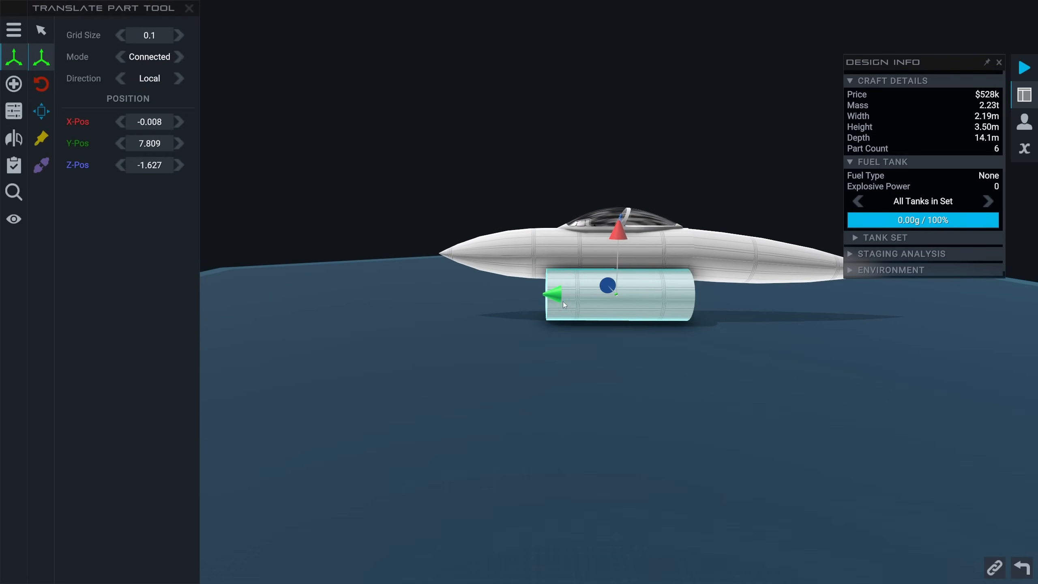
Stretch the lower tank to 10.00 m and add a jet engine part.
drag(553, 294, 595, 294)
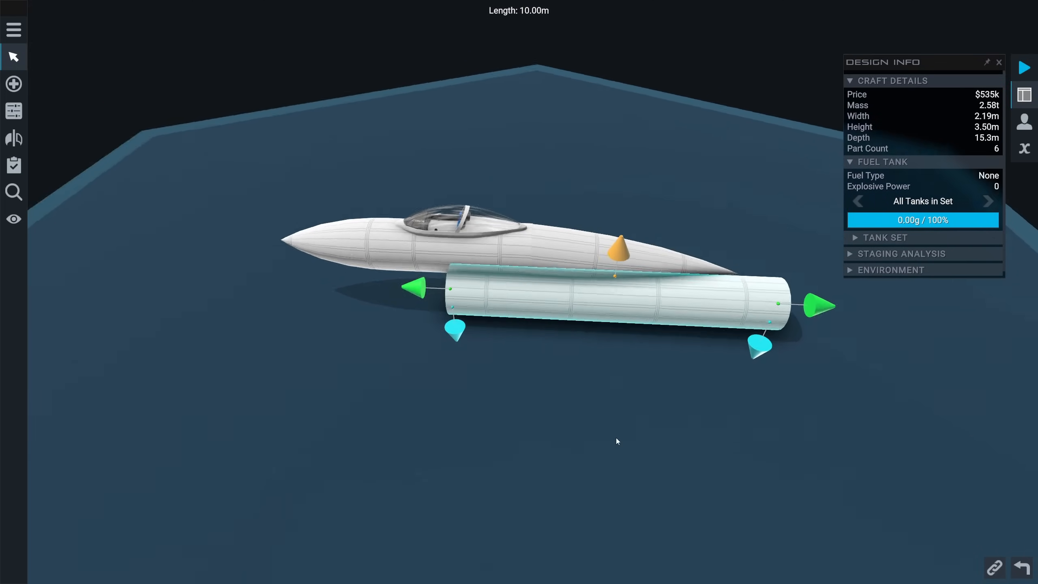
click(14, 83)
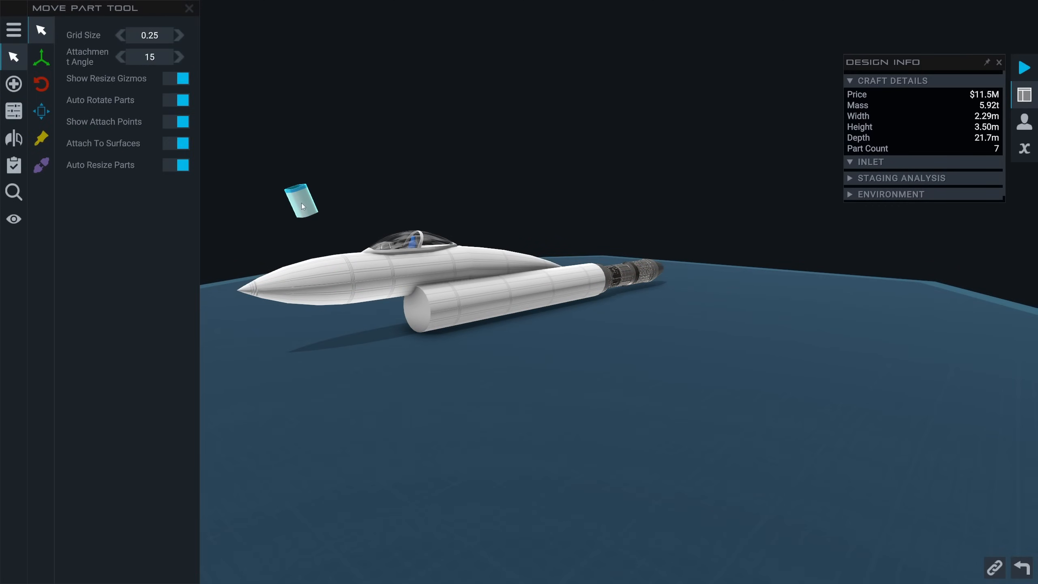
Resize the lower tank to 5.50 m and snap the Inlet onto its front end.
drag(301, 201, 403, 308)
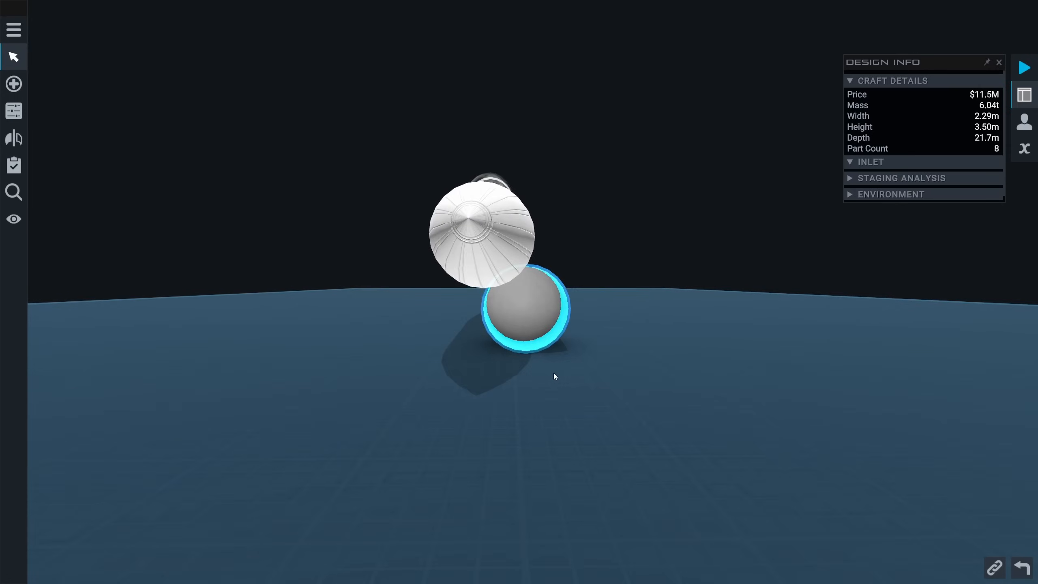
drag(555, 376, 545, 393)
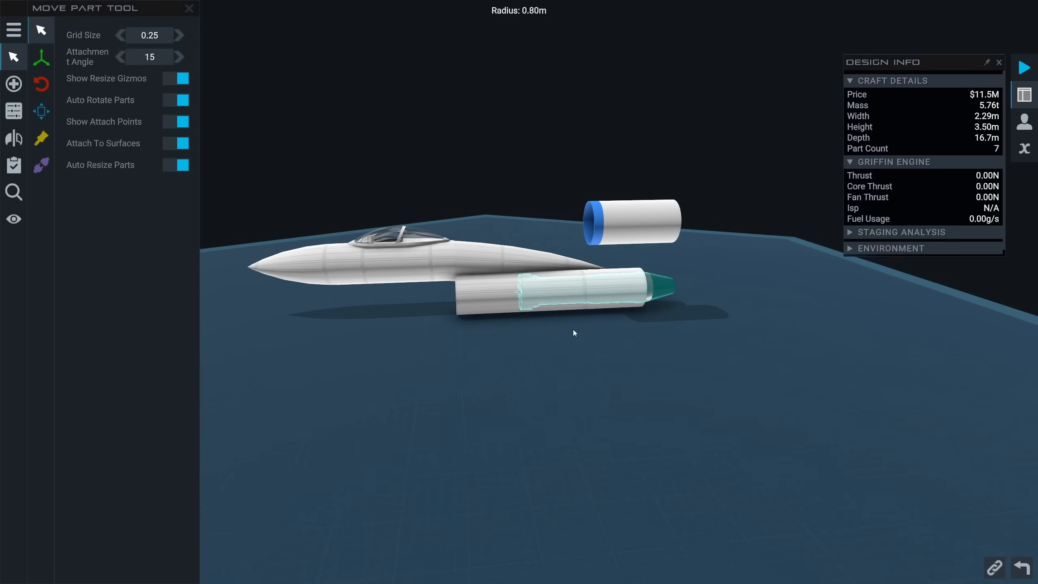
click(563, 291)
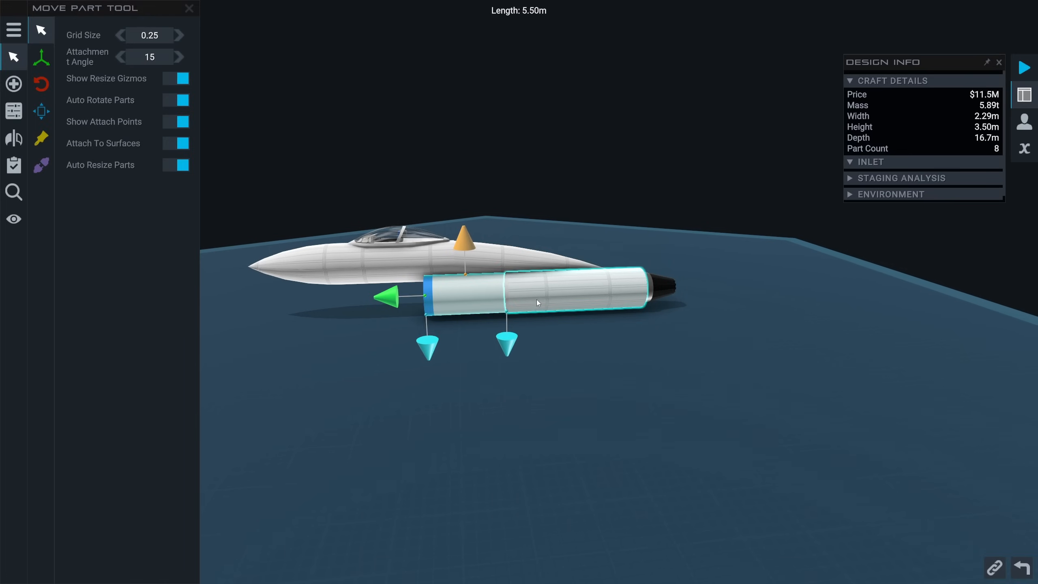
Bring in a Wing part for the side of the fuselage.
click(41, 57)
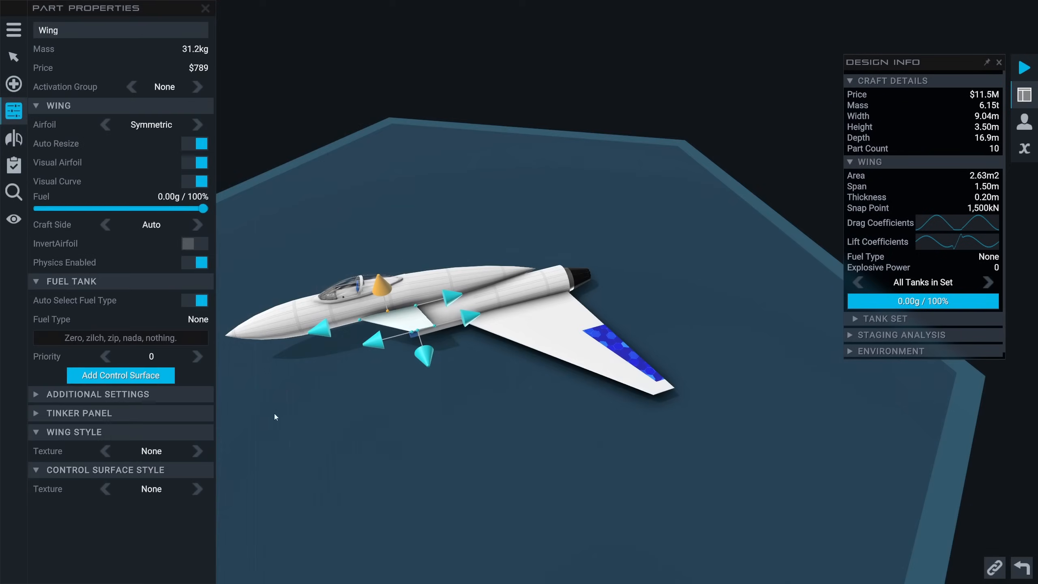
Set the wing control surface's texture to Camouflage in Part Properties.
click(120, 375)
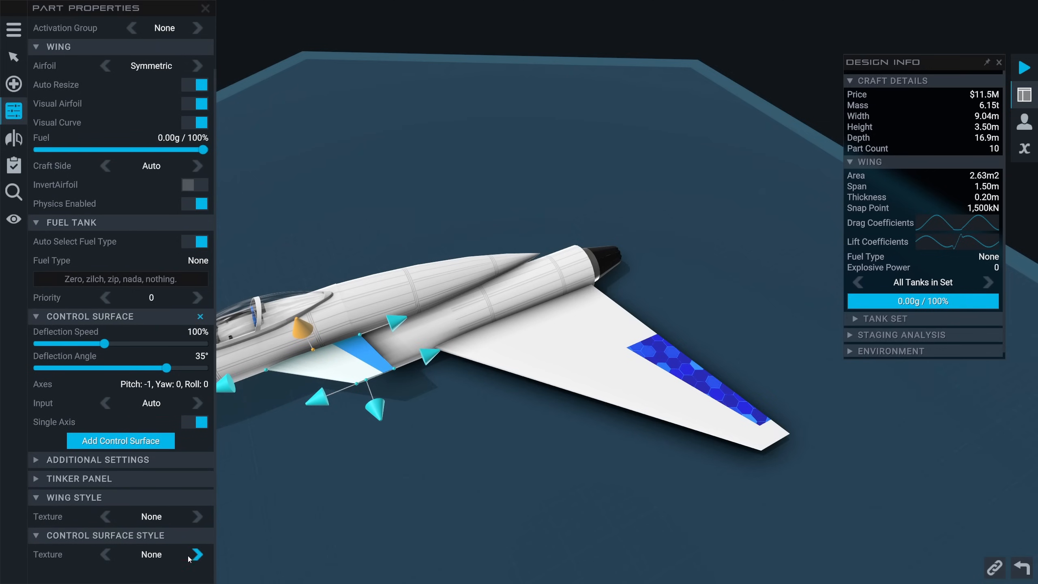
click(197, 554)
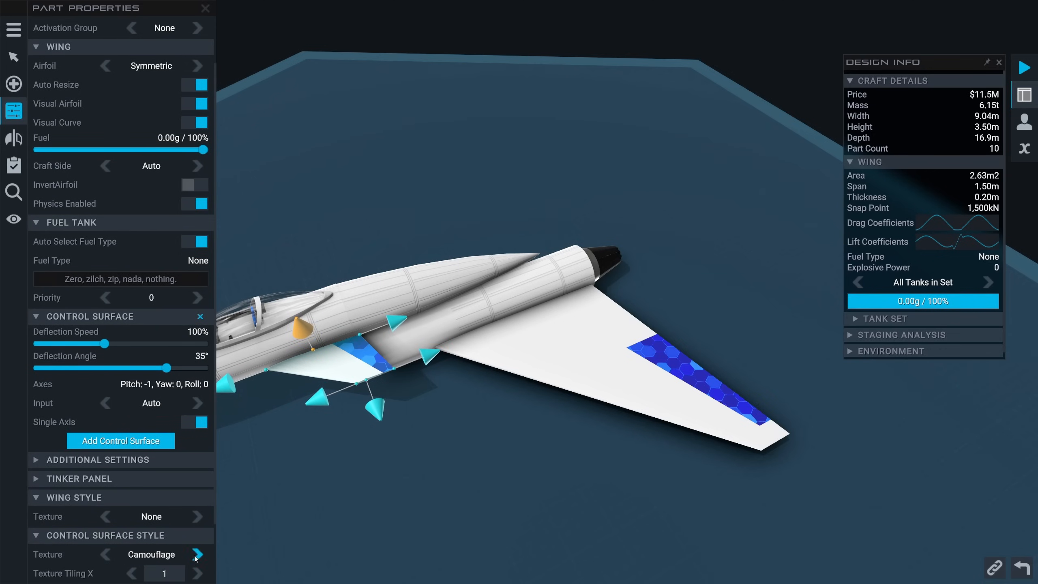
mouse_move(60, 492)
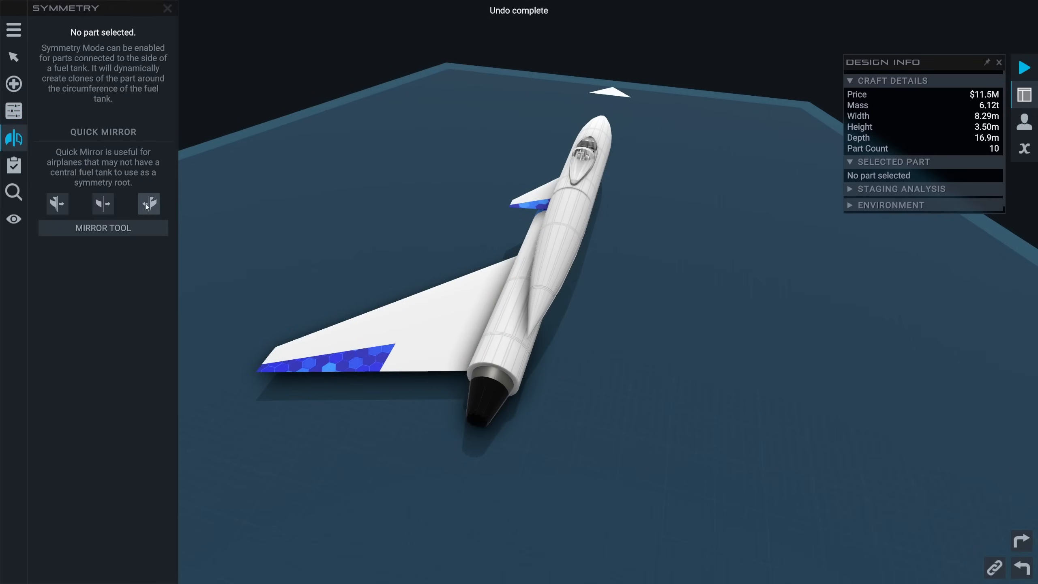
Mirror the wing parts to the other side and nudge the tail fin into position.
click(148, 203)
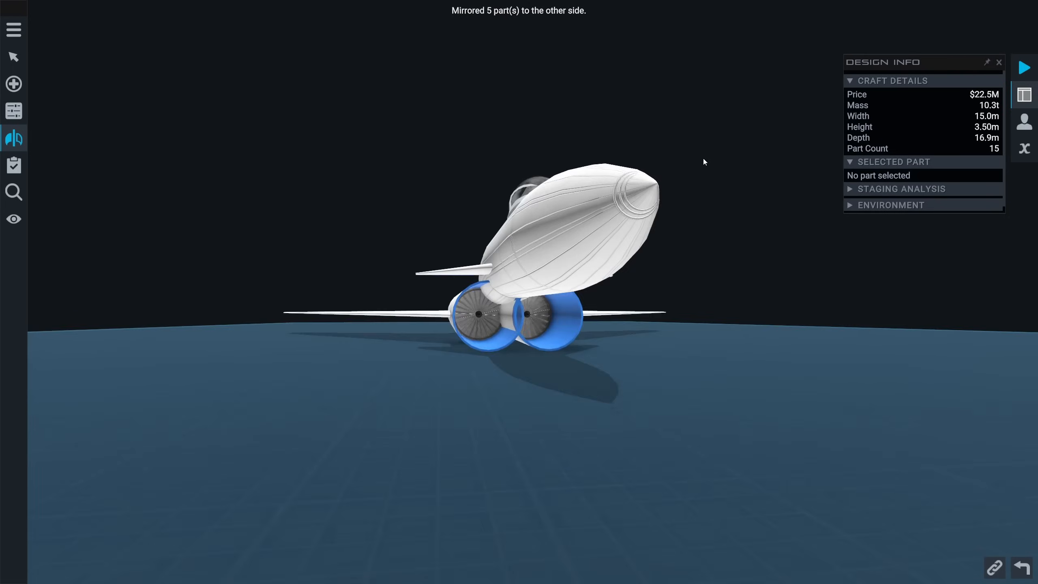
click(14, 138)
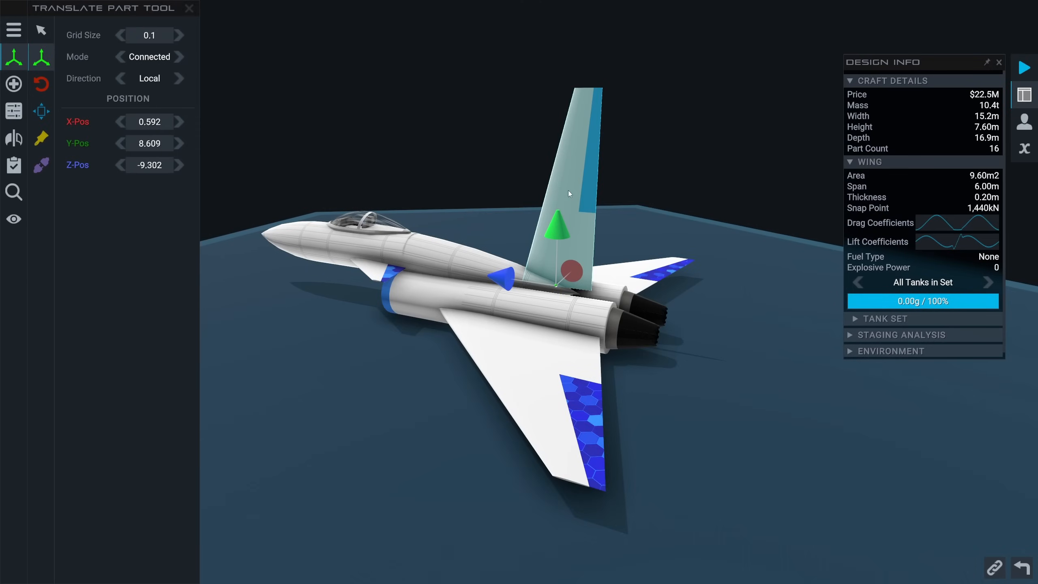
click(41, 31)
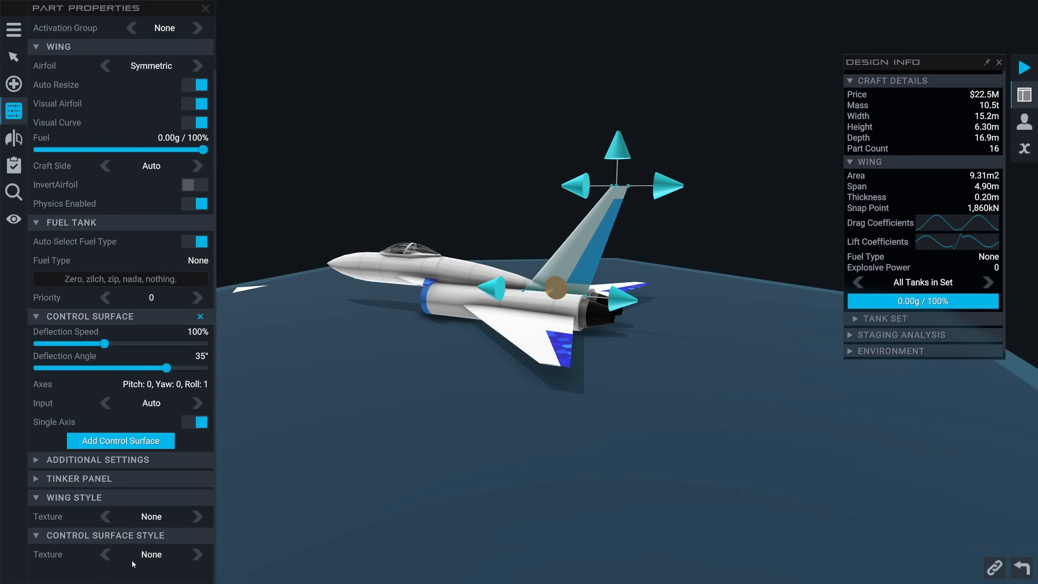
Close the fin's part settings and open View Options.
click(196, 554)
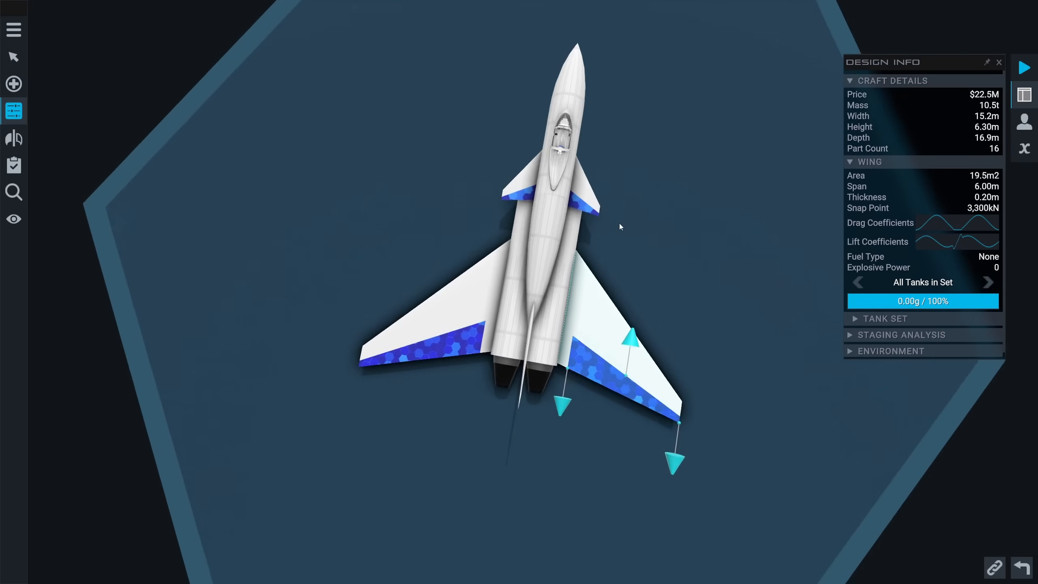
click(14, 219)
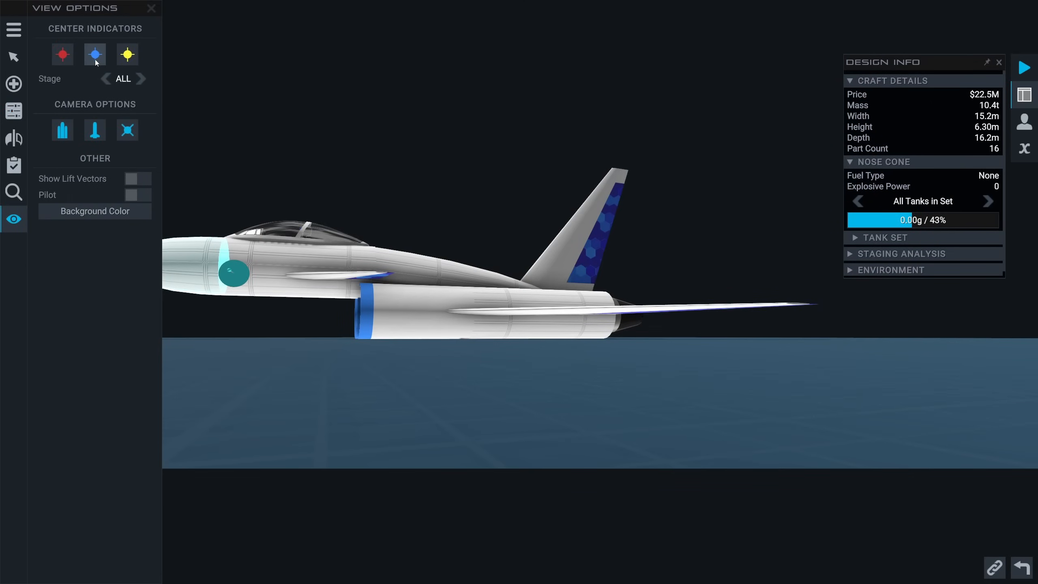
Turn on the center of lift and center of mass markers, then begin adding landing gear.
click(94, 55)
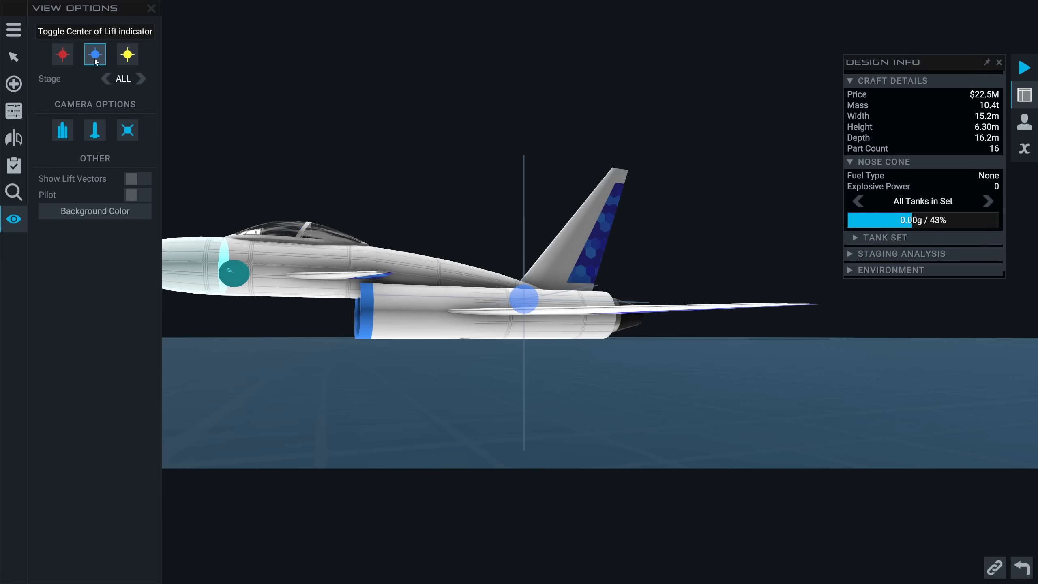
click(61, 54)
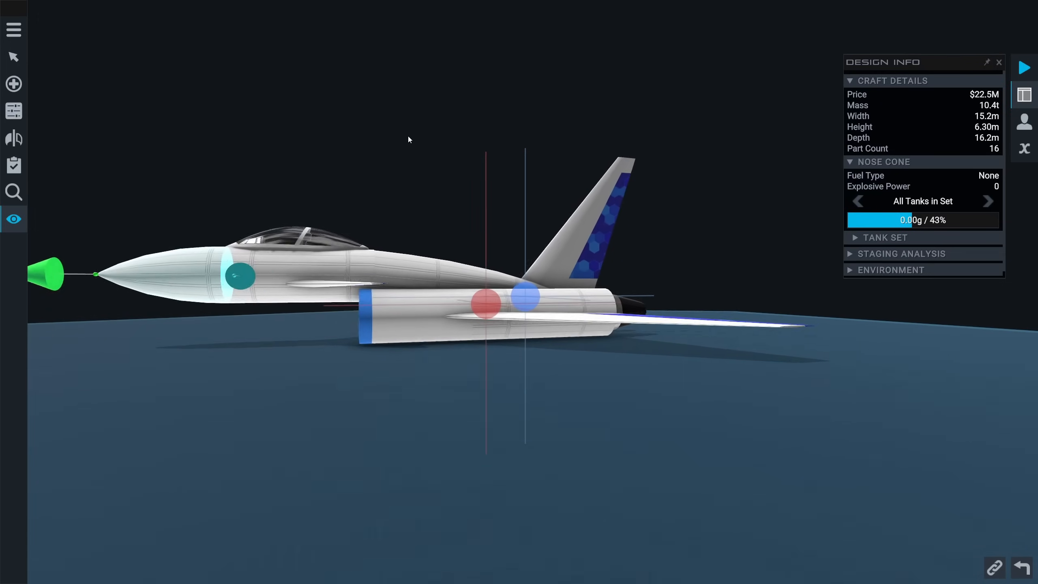
click(13, 218)
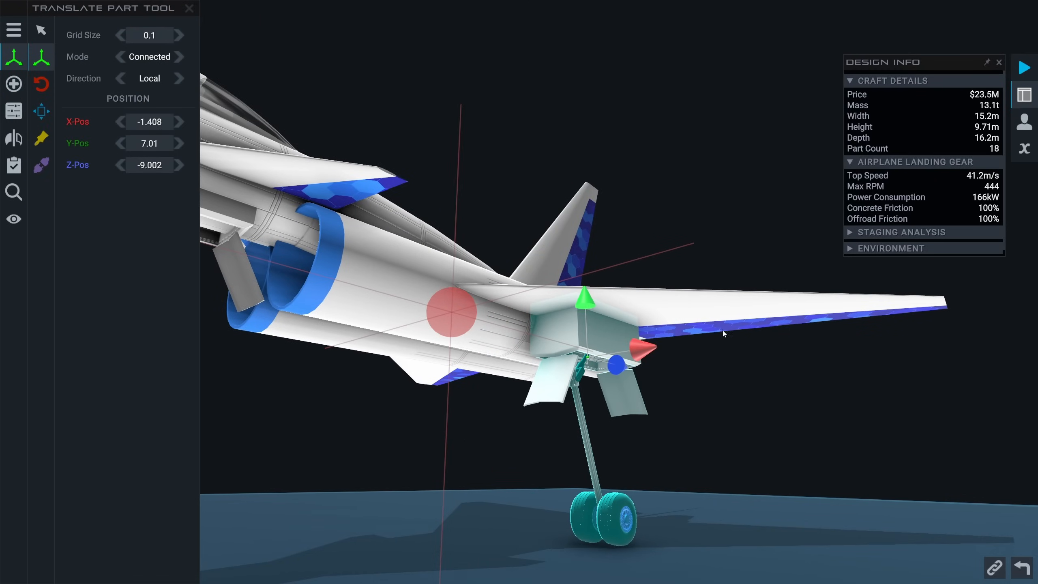
Raise the landing gear slightly and shrink the rear gear to 85% size.
click(190, 9)
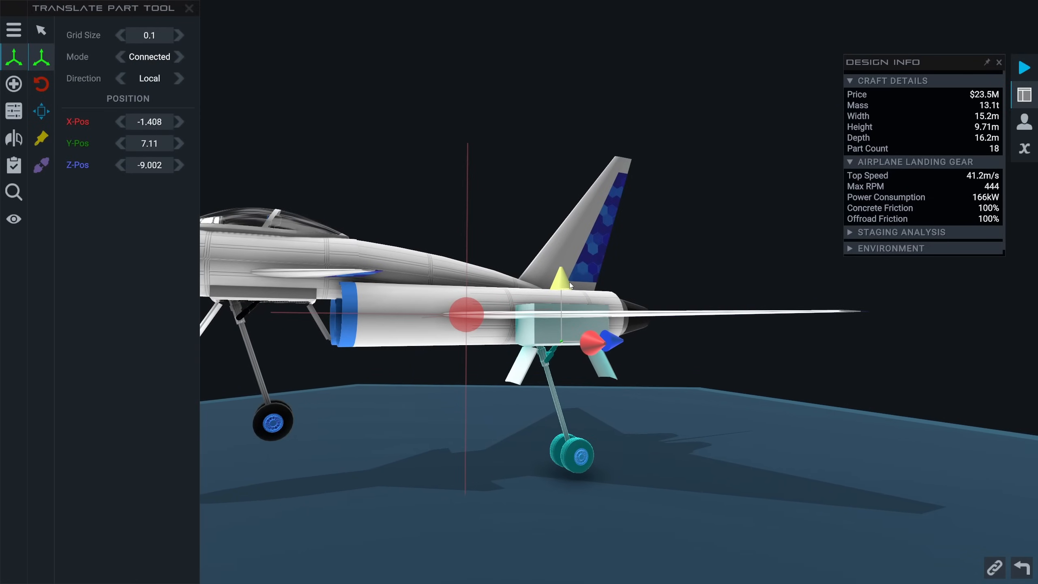
click(41, 30)
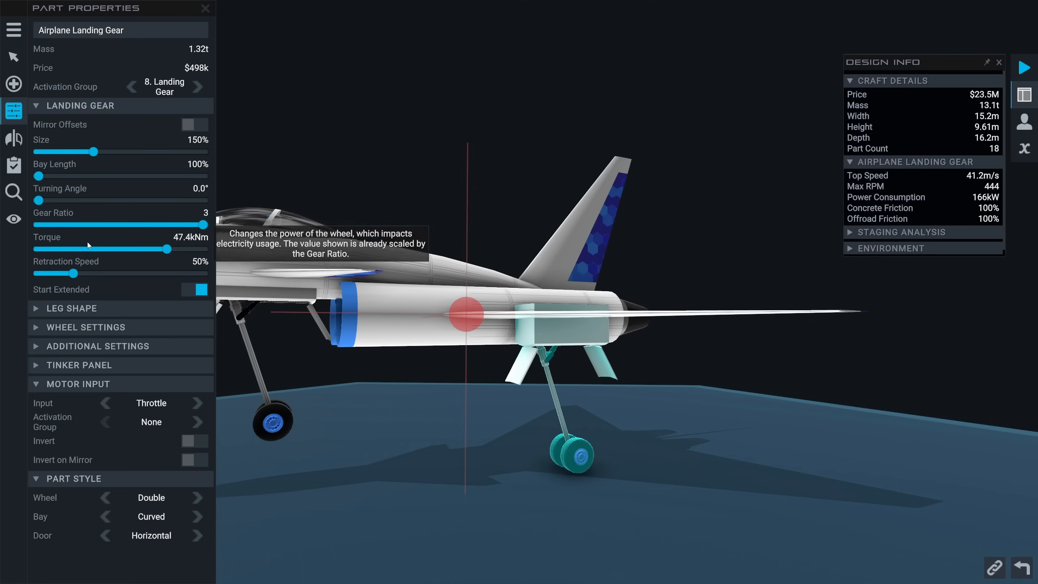
drag(85, 151, 70, 151)
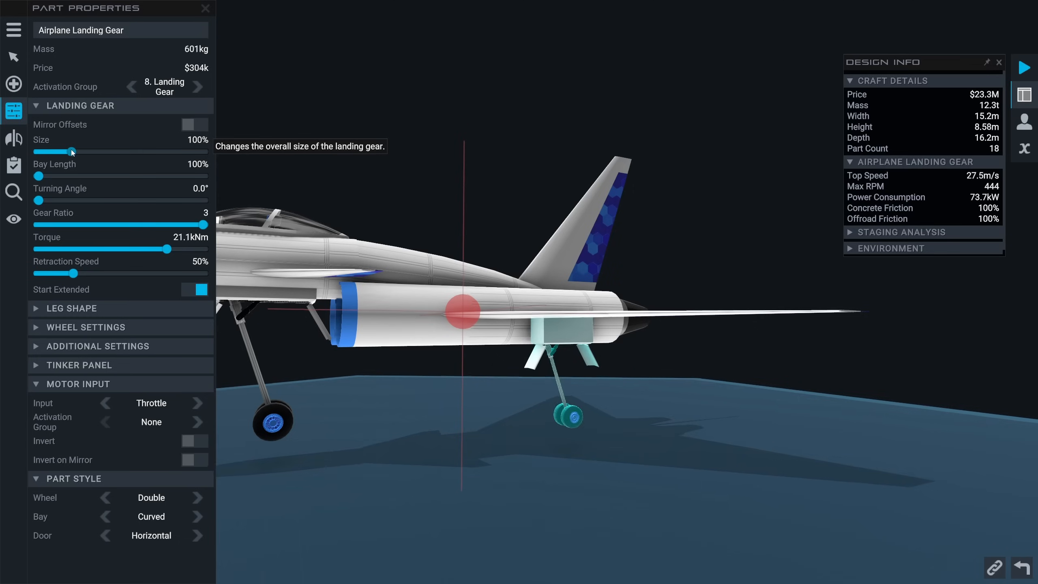
drag(72, 151, 63, 151)
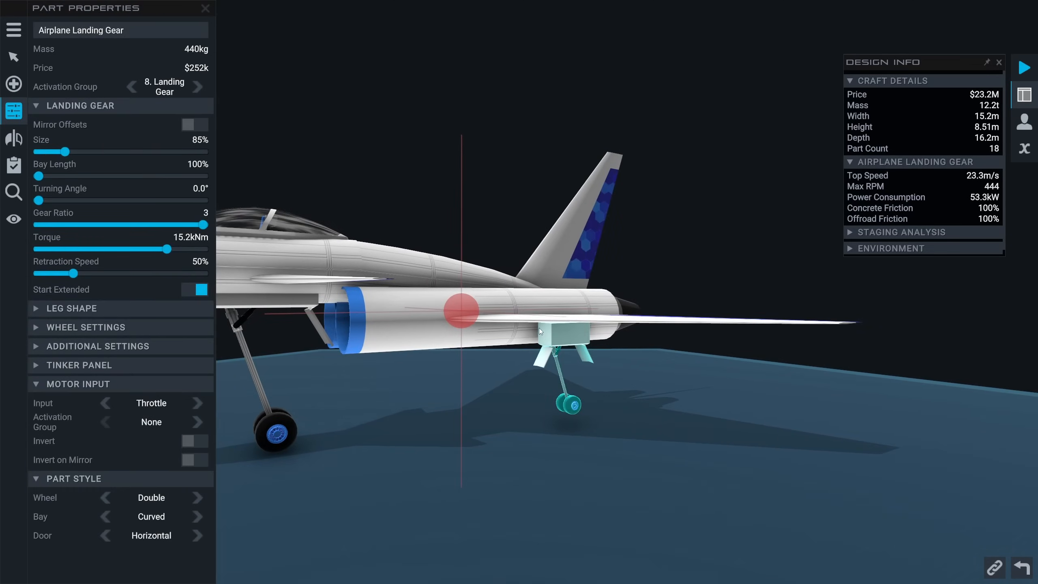
Enlarge the nose gear to 110% size and view the jet from behind.
drag(65, 151, 86, 152)
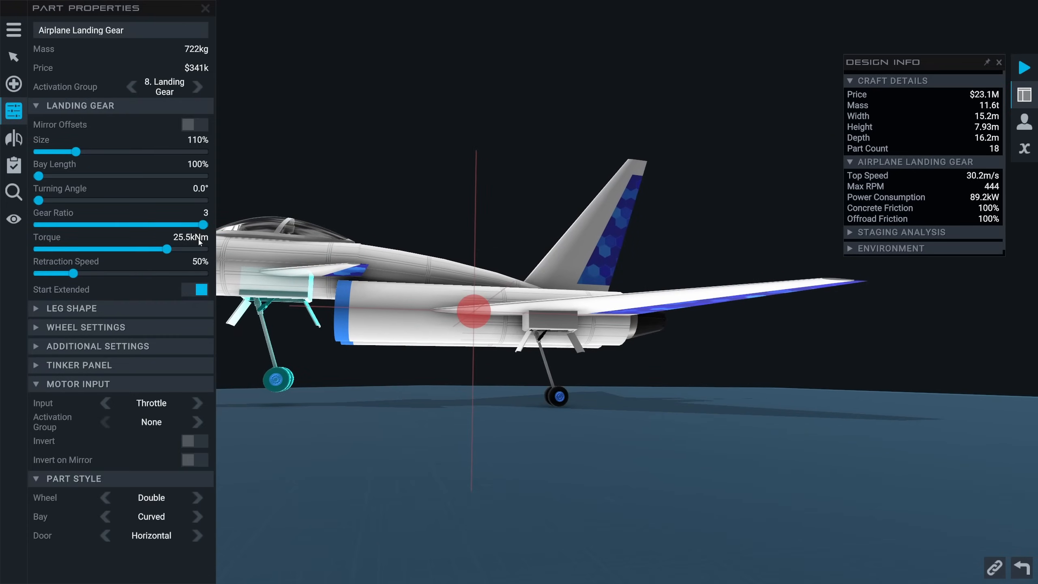
drag(79, 151, 88, 151)
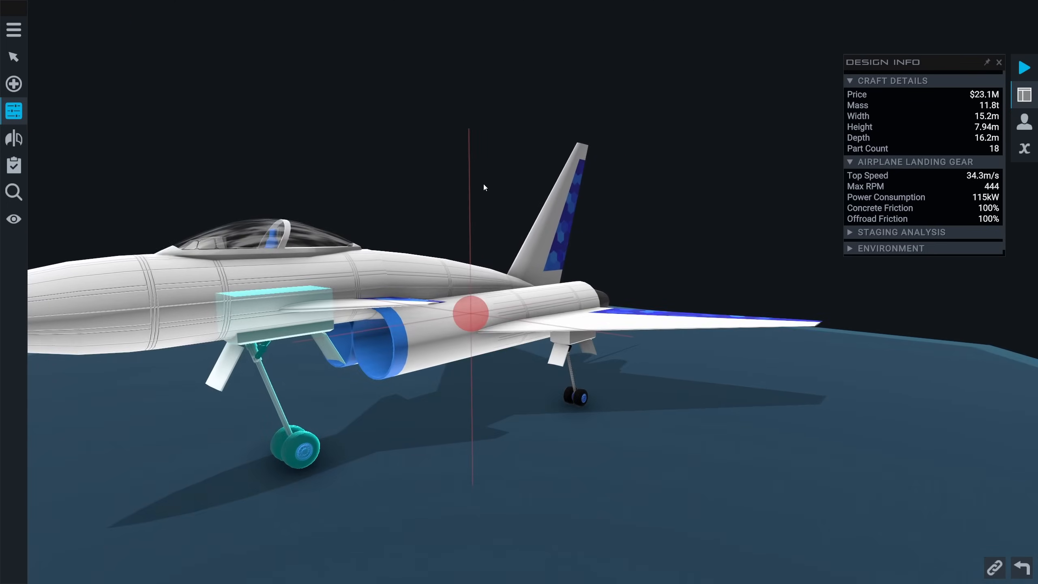
drag(483, 186, 620, 180)
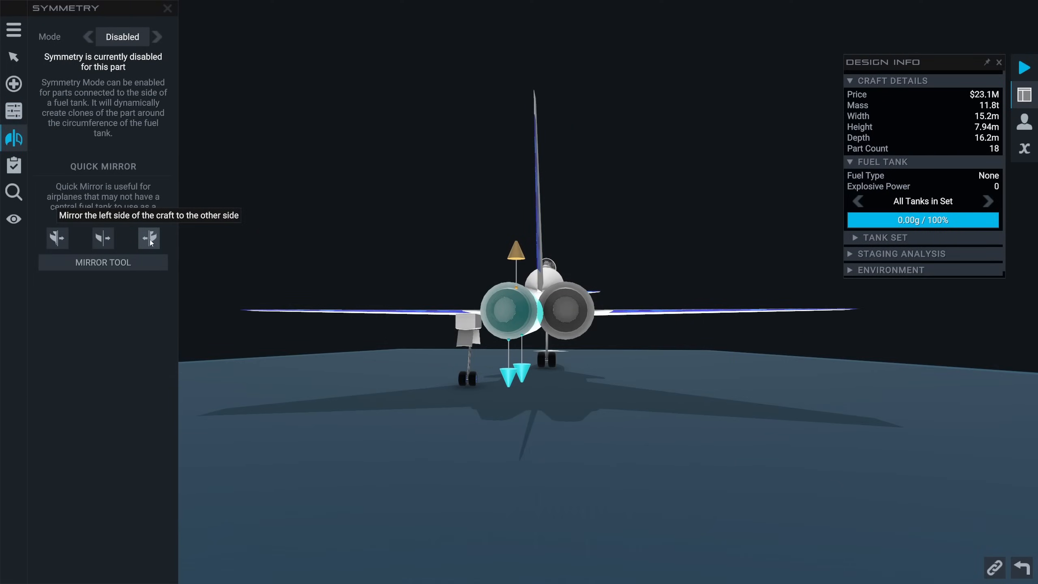
Quick Mirror the left-side landing gear to the right side, then launch the jet.
click(149, 238)
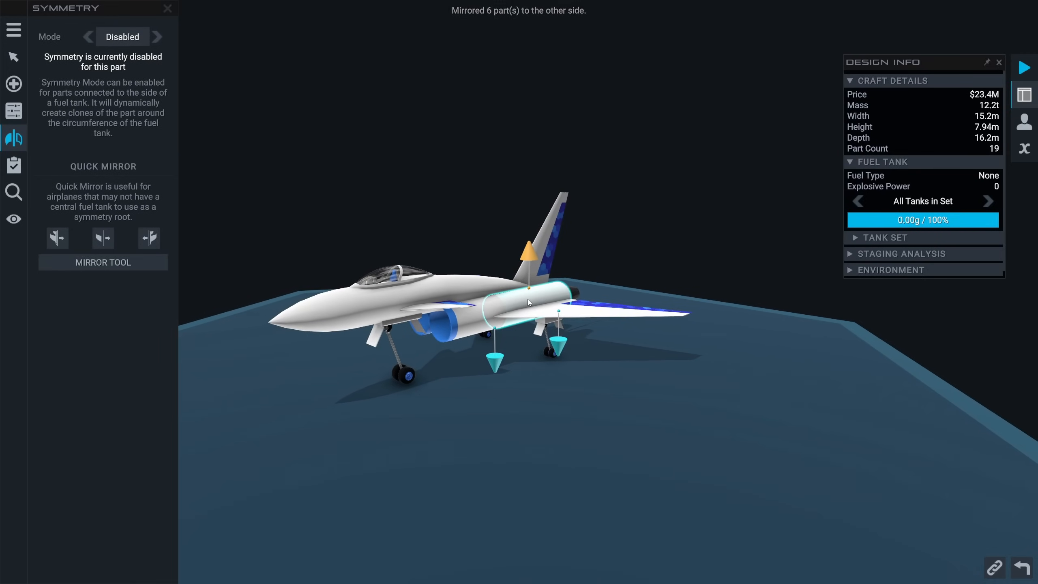
click(1022, 68)
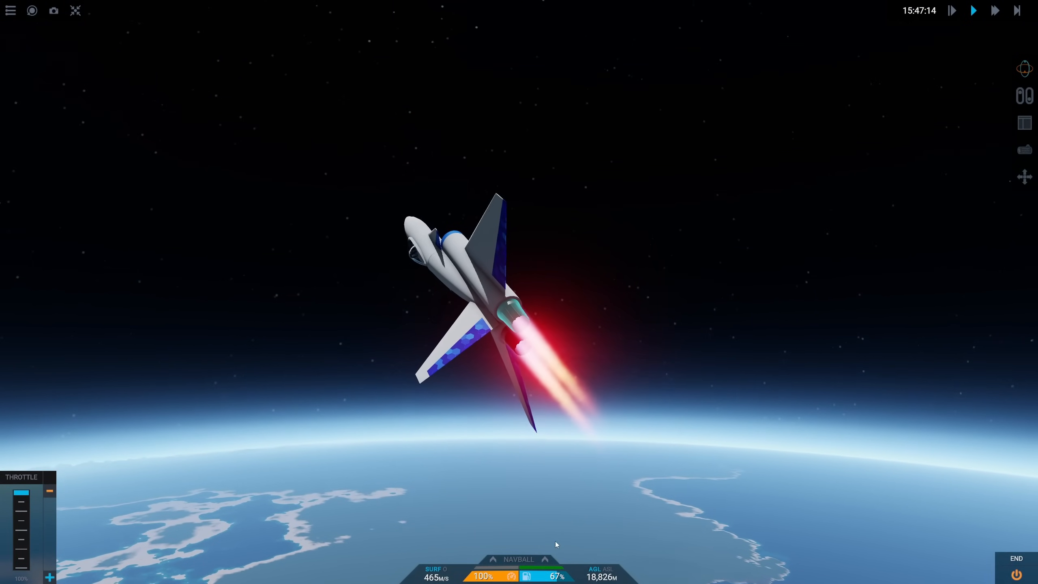
Center the flight camera on the canopy, select its command pod, and close the info panel.
click(492, 559)
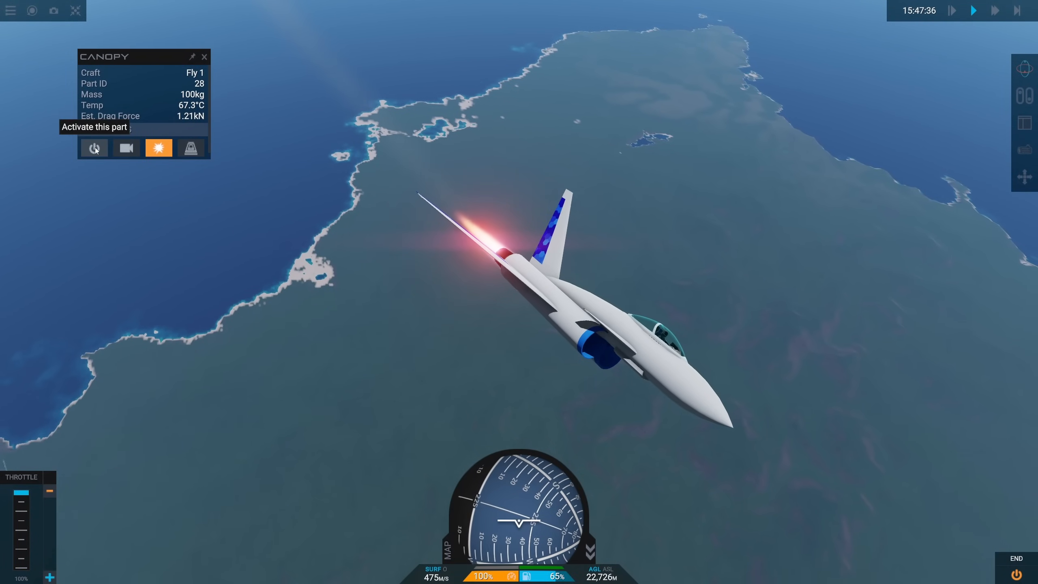
mouse_move(125, 147)
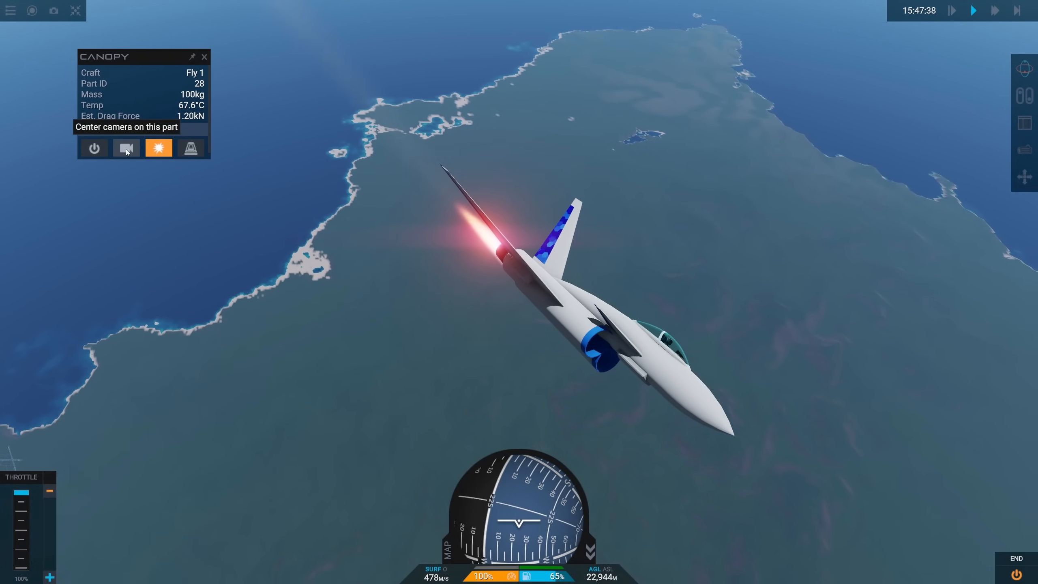
click(126, 147)
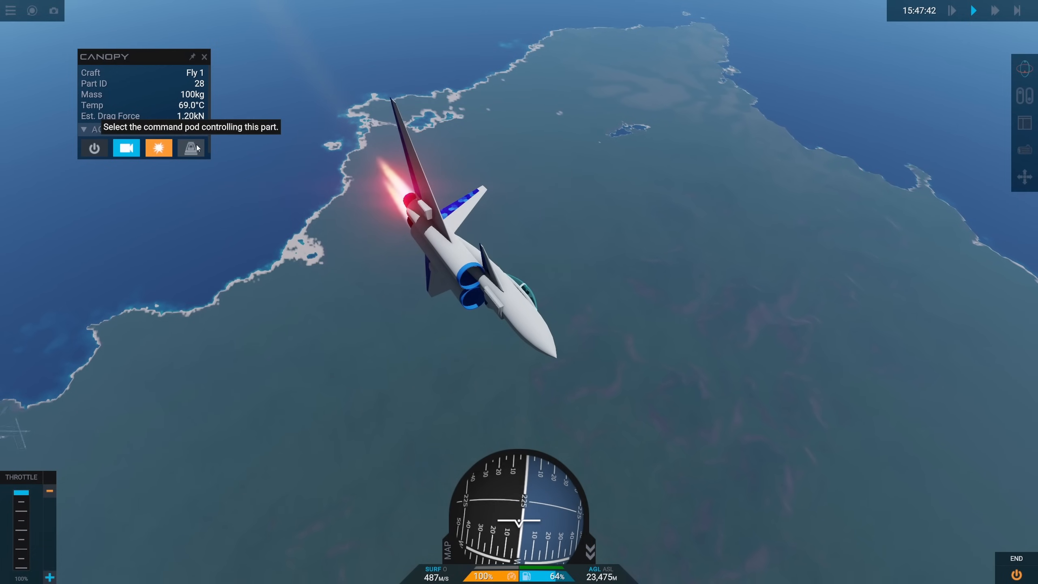
click(193, 147)
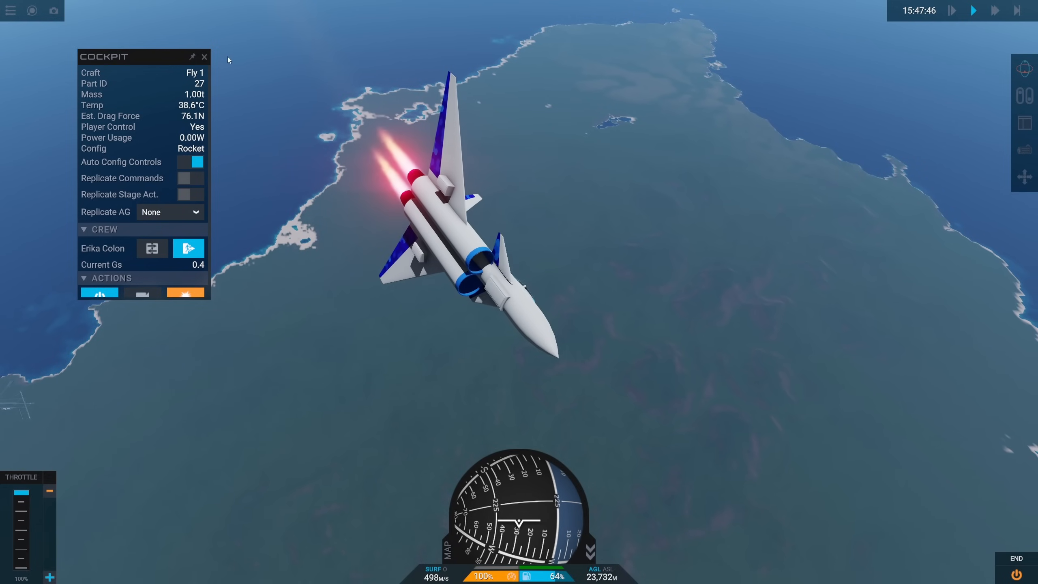
click(204, 57)
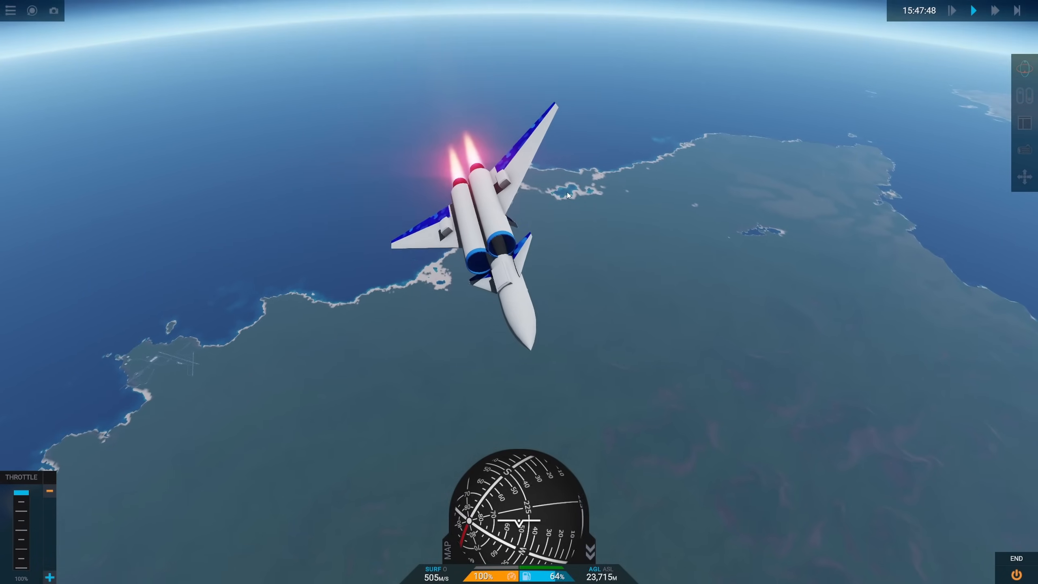